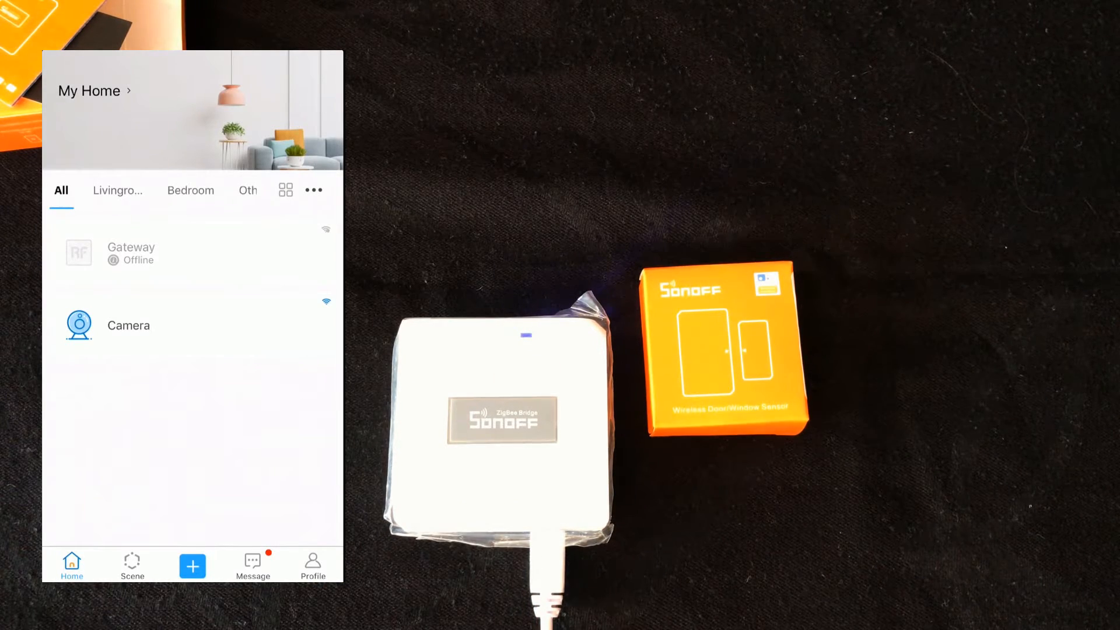
Step: Start Quick Pairing for one device and submit the 2.4GHz Wi-Fi details to pair the ZigBee bridge
click(192, 565)
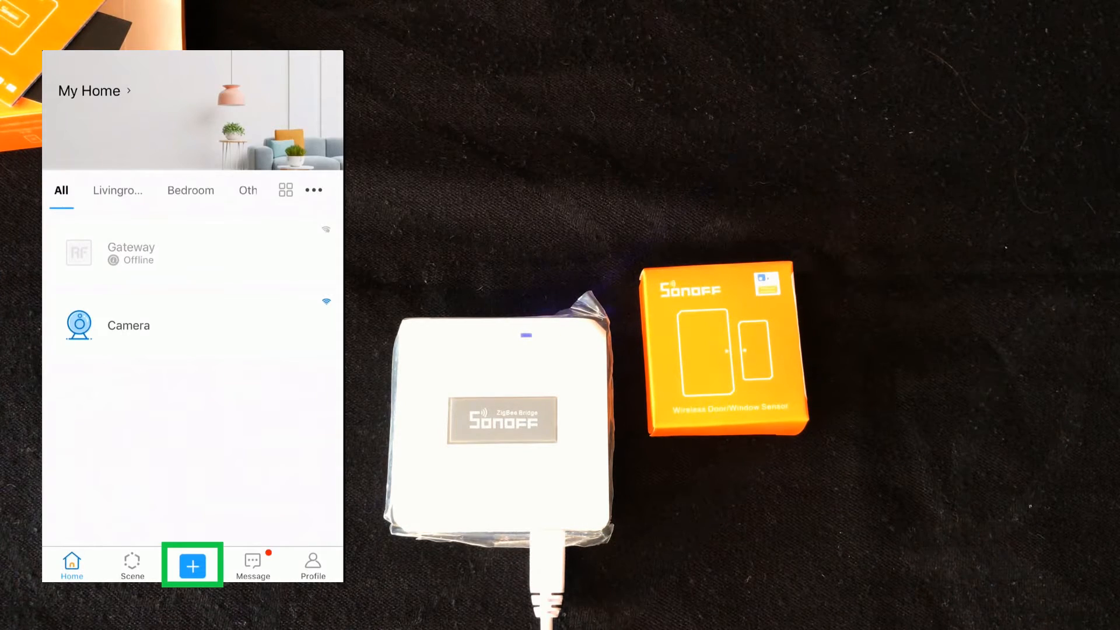
click(191, 565)
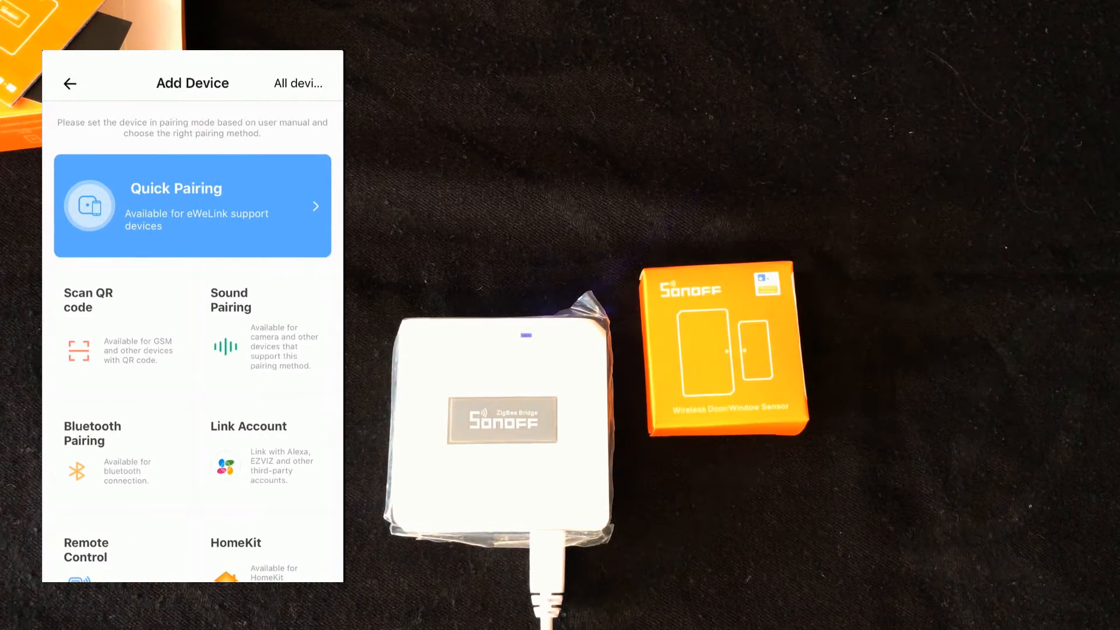
click(193, 206)
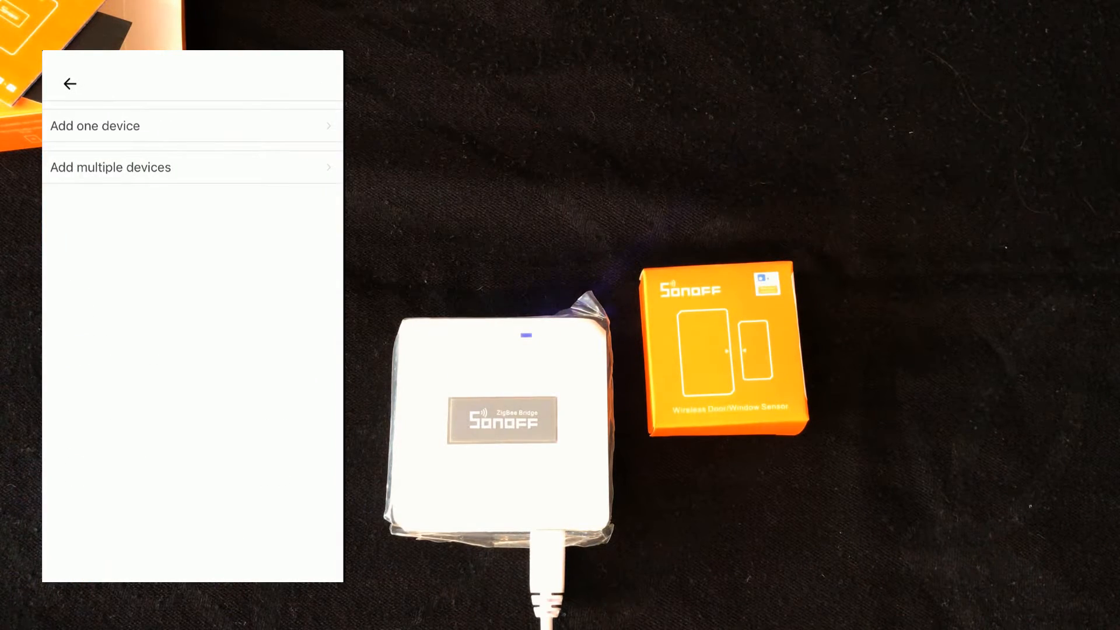
click(94, 126)
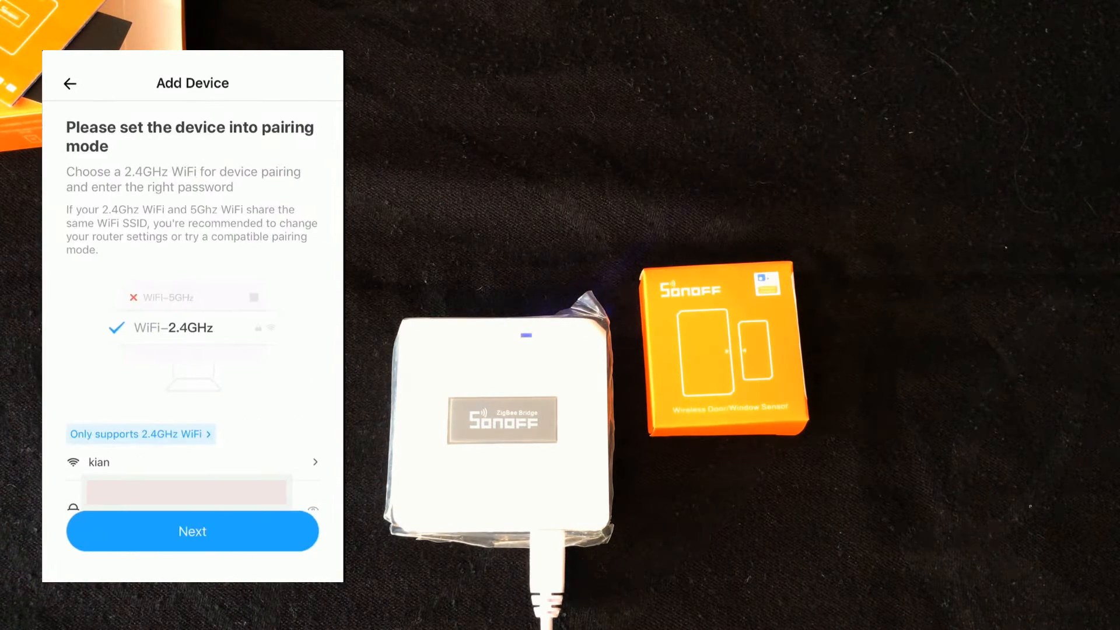
scroll(down, 3)
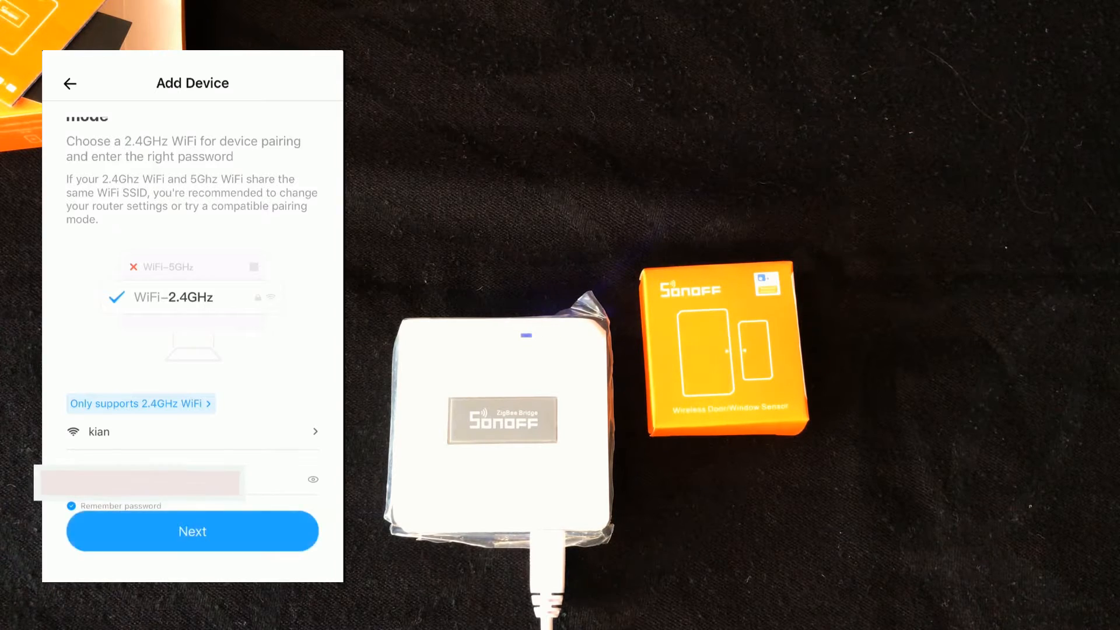
click(193, 531)
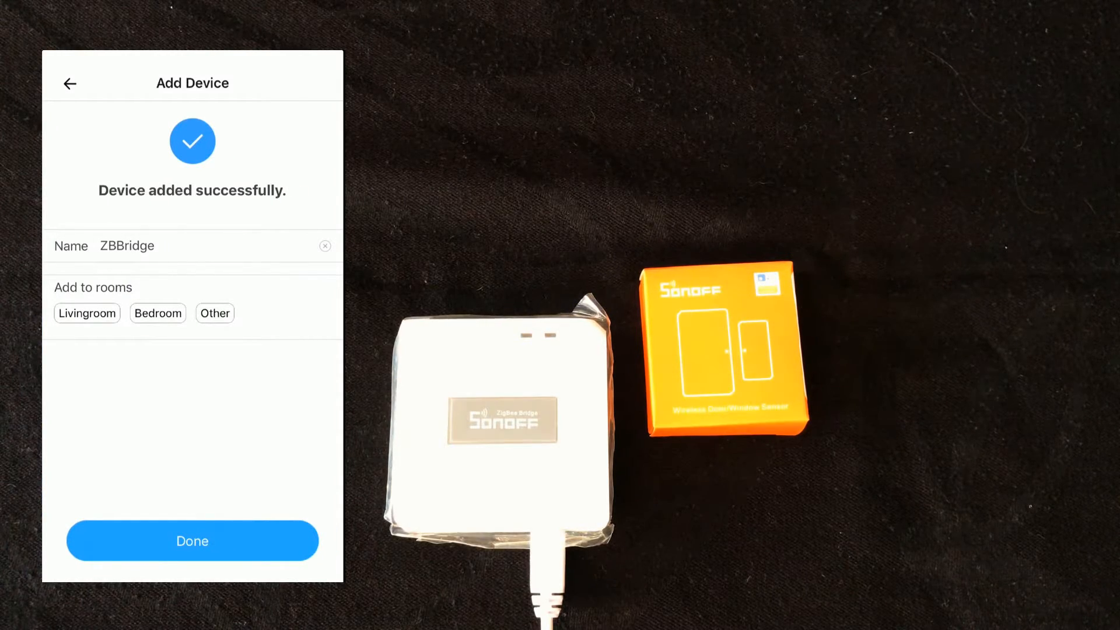
Step: Keep the name ZBBridge, assign it to Livingroom and finish adding the bridge
click(179, 246)
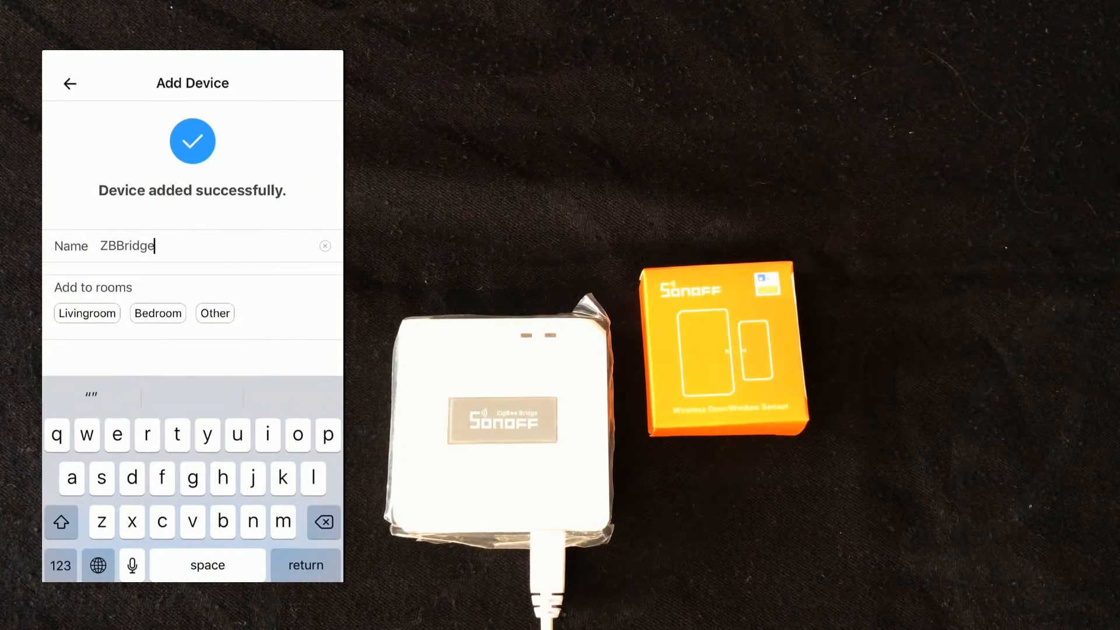
click(86, 313)
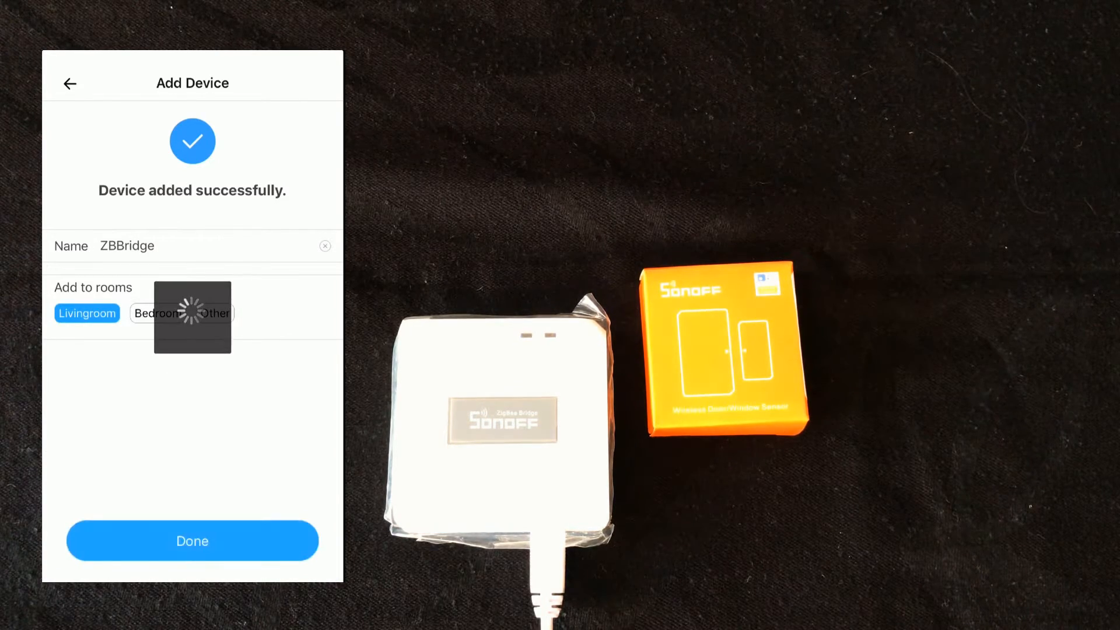
click(193, 540)
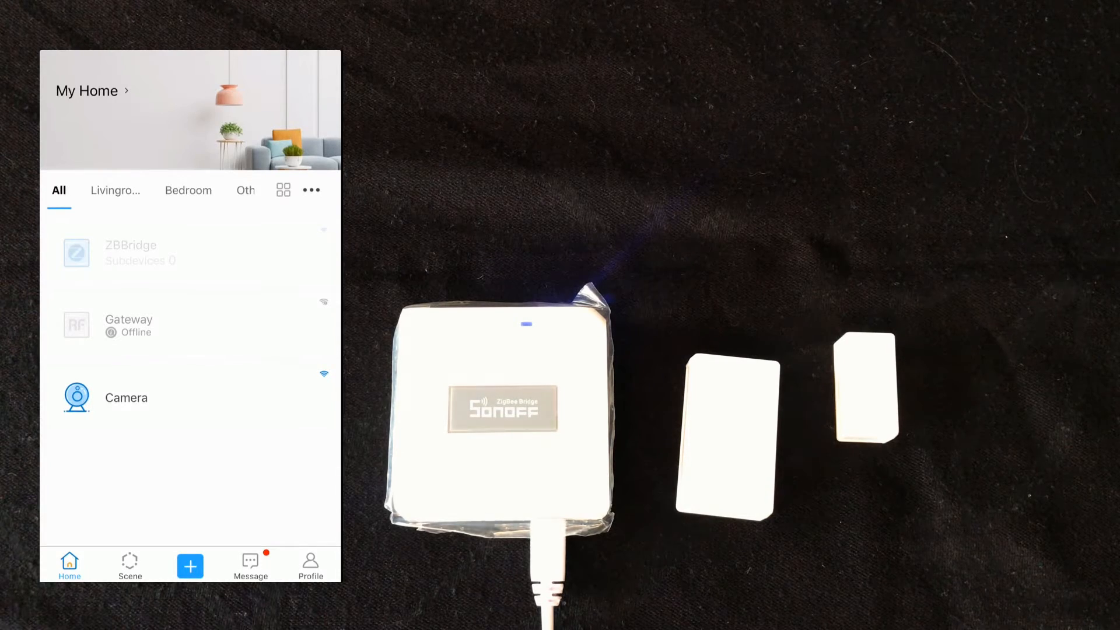
Step: From the ZBBridge page, search for subdevices until the door/window sensor is found, then skip the timer
click(131, 253)
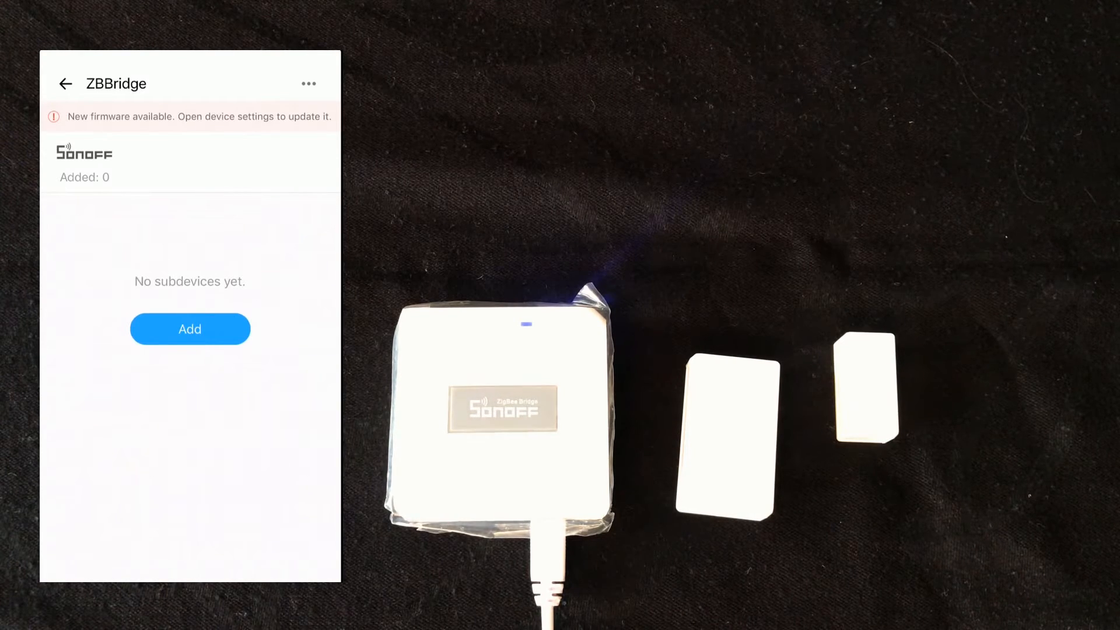
click(189, 329)
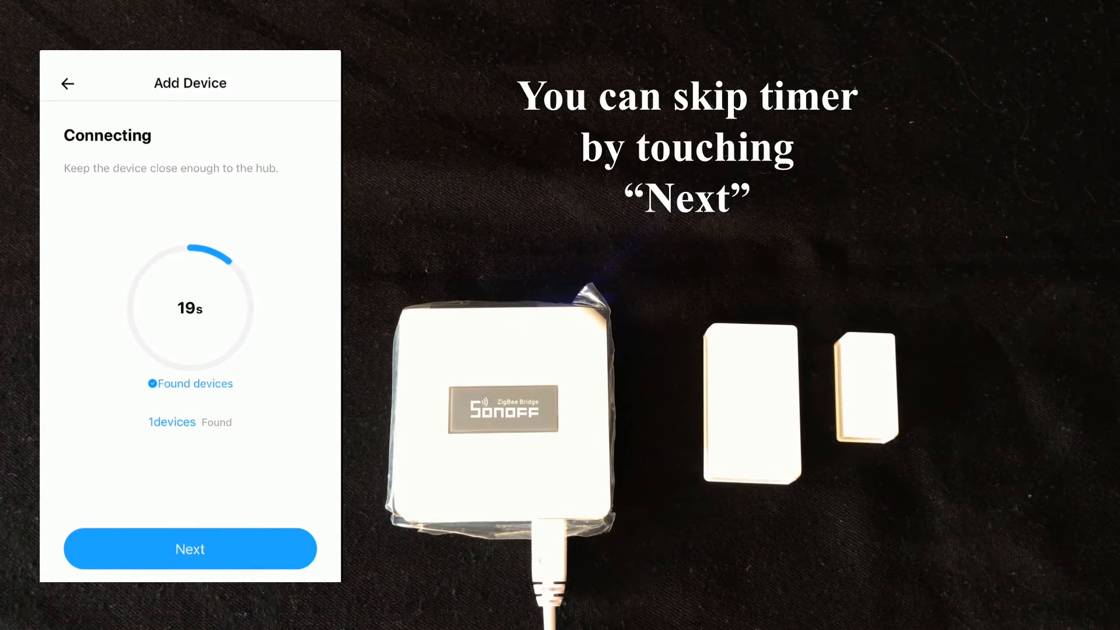
click(190, 548)
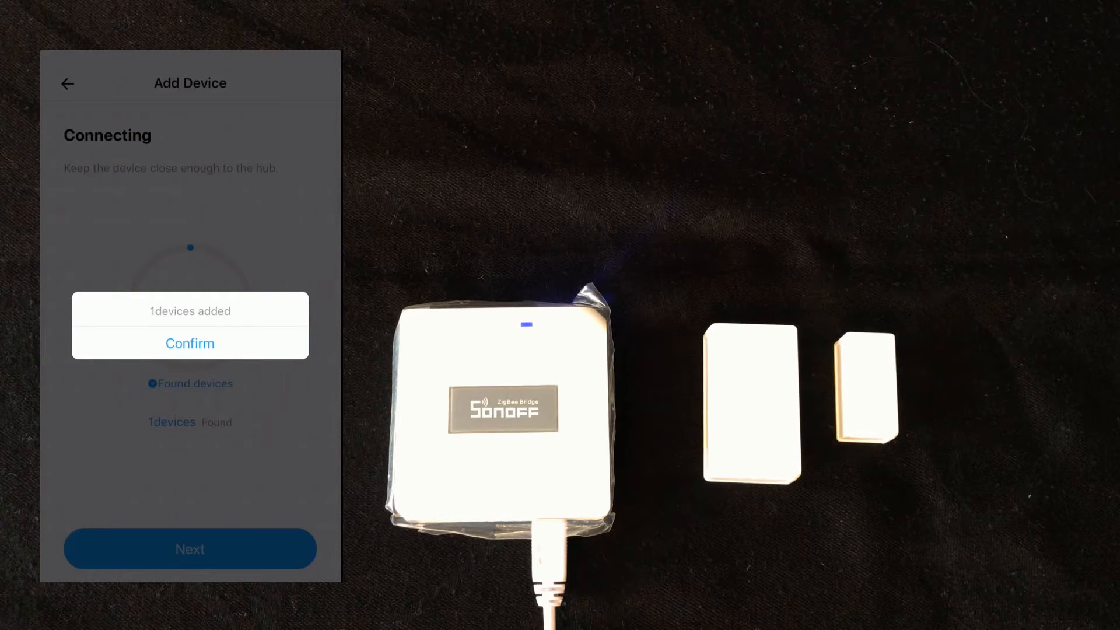
Step: Confirm the added sensor so the Window/Door Sensor appears online under ZBBridge
click(190, 343)
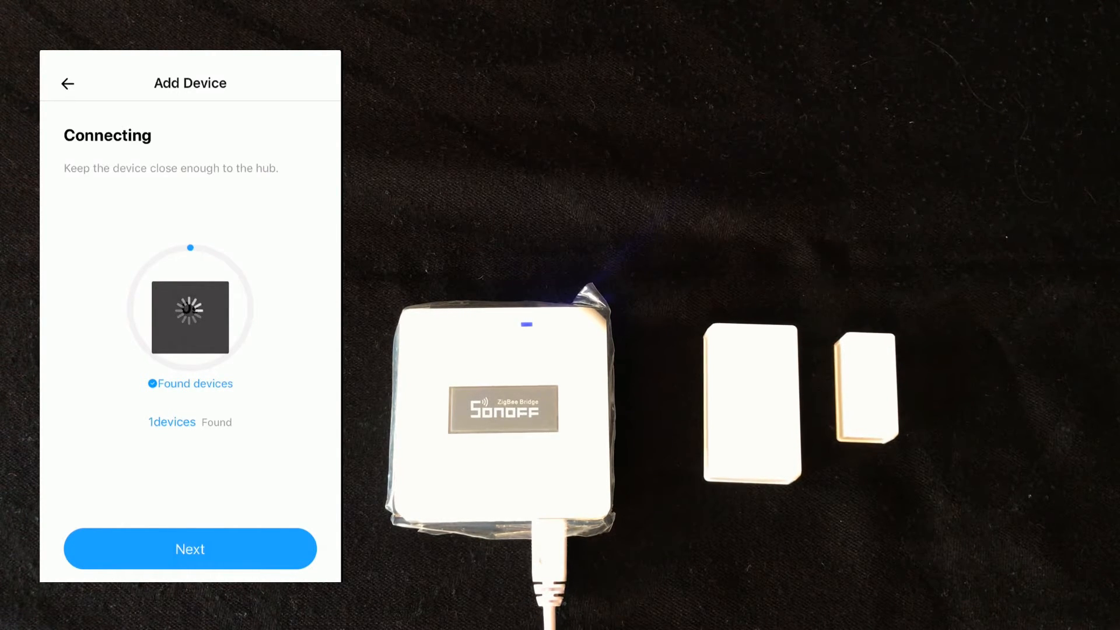
click(190, 549)
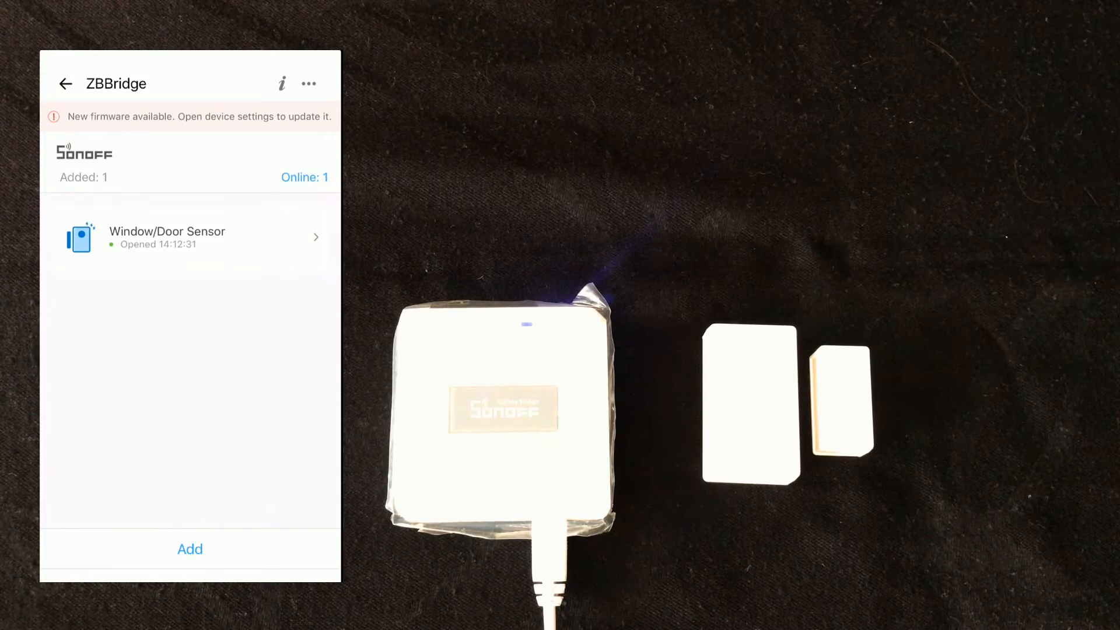
Step: View the Window/Door Sensor's open/close history and battery level, then return to ZBBridge
click(167, 237)
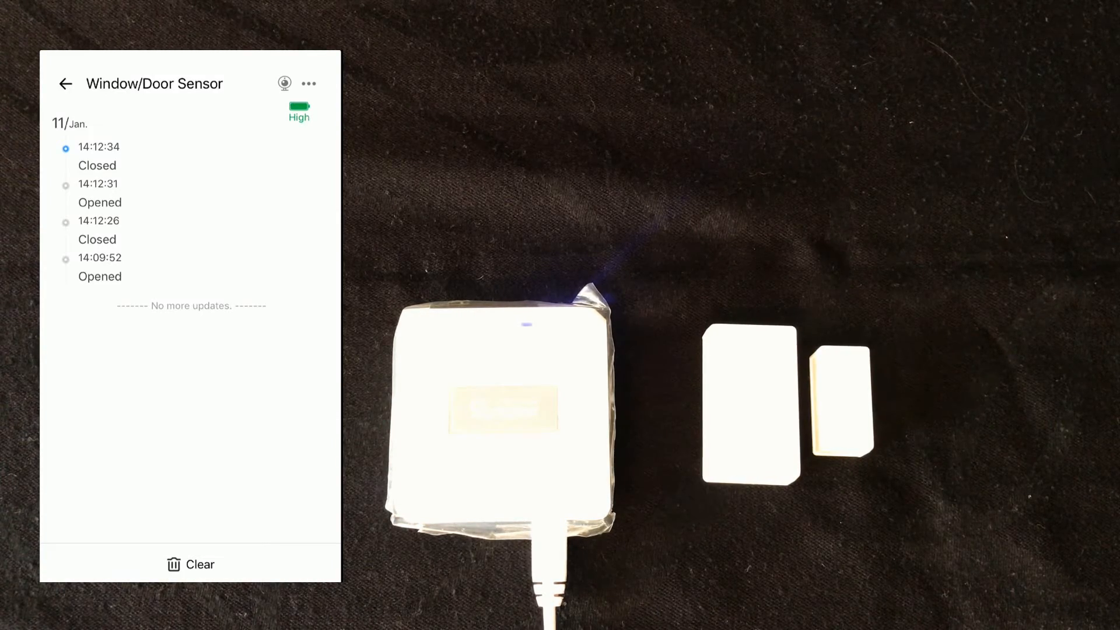
click(65, 84)
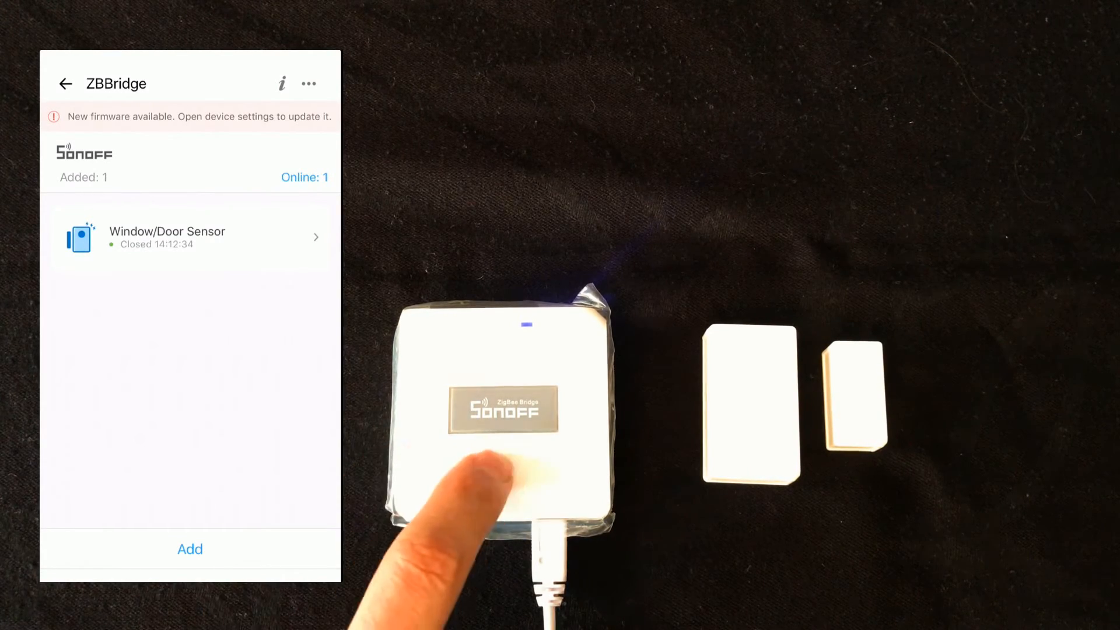
Step: Update ZBBridge firmware from 1.3.0 to 1.4.1 via Update Now, confirming the restart
click(309, 84)
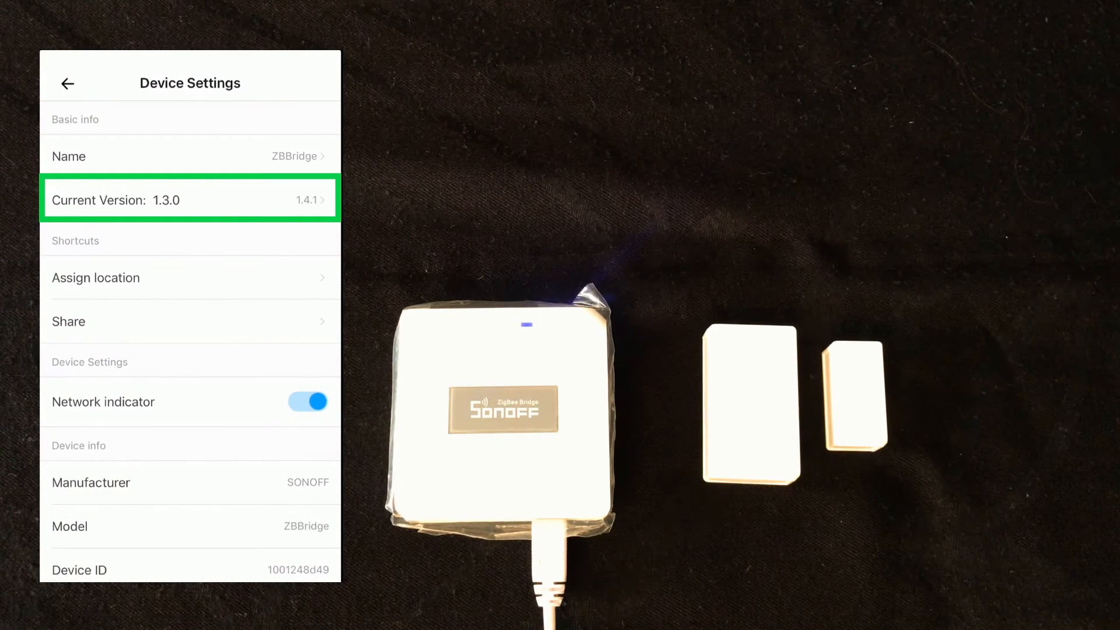
click(189, 200)
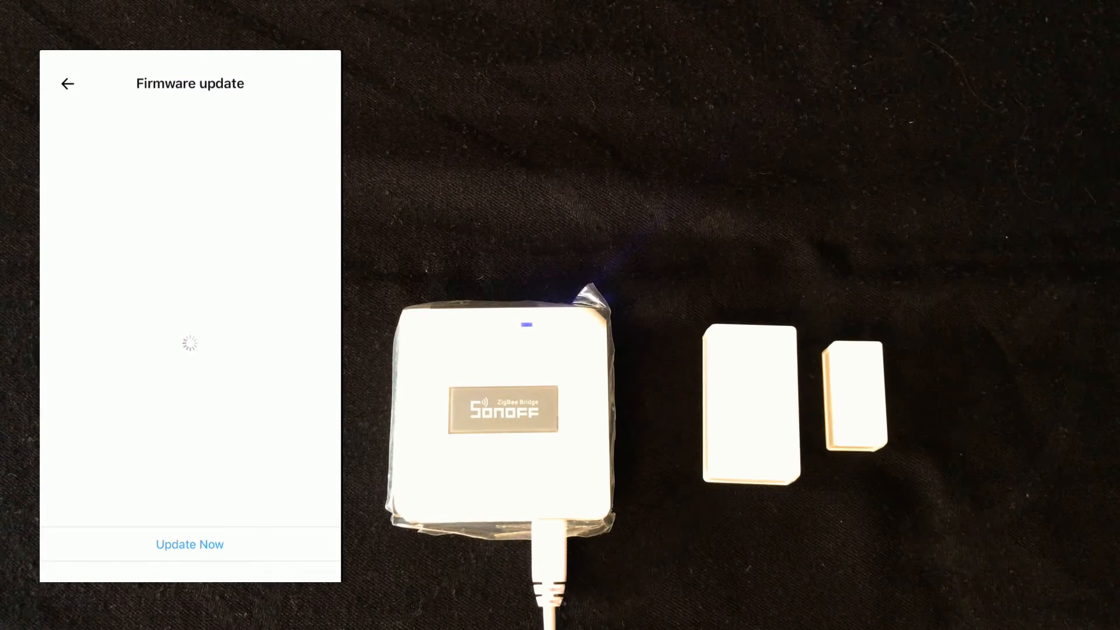
click(191, 543)
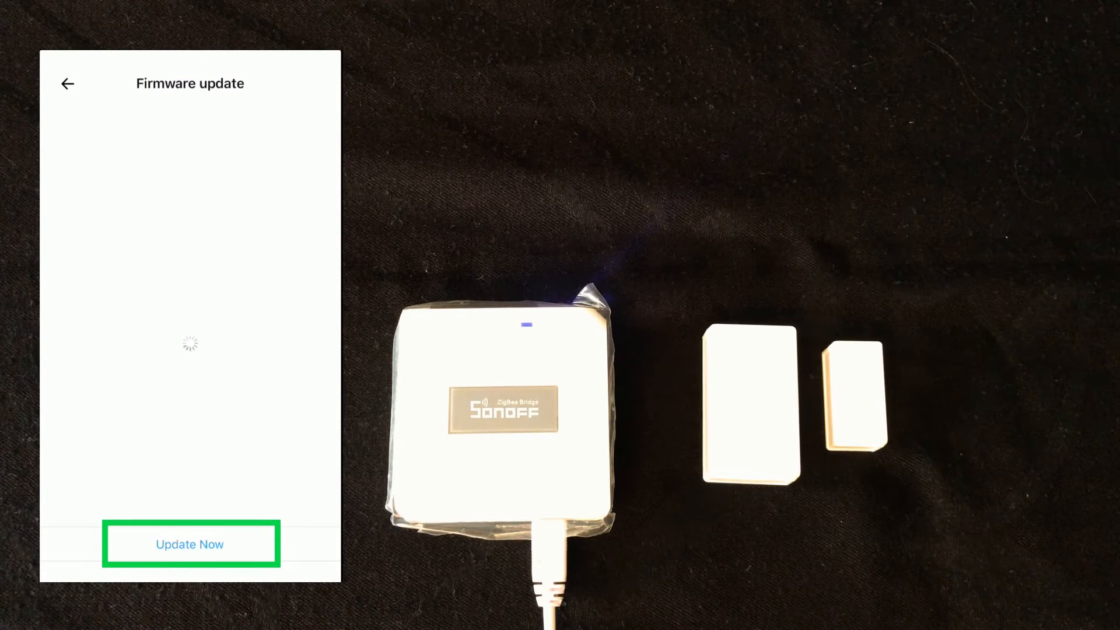
click(190, 544)
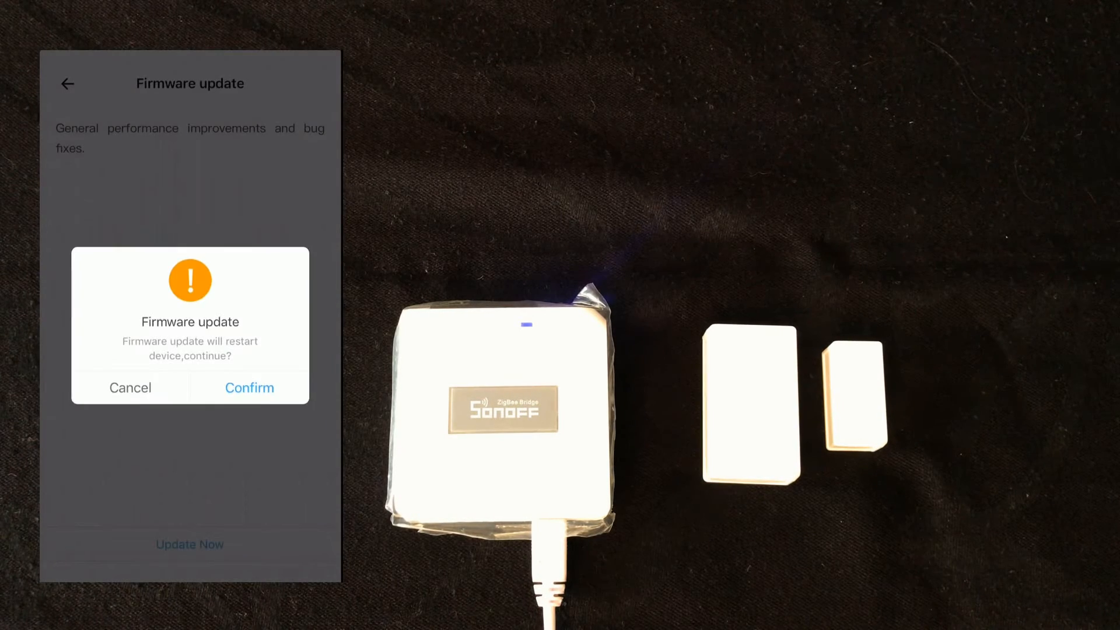
click(249, 387)
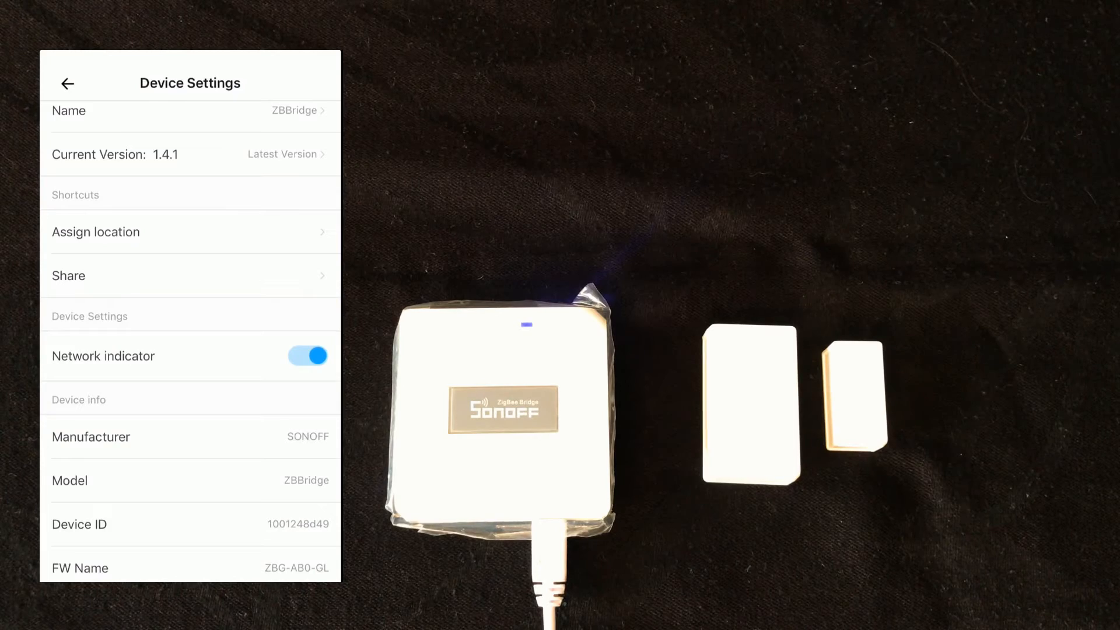
Step: Leave the bridge settings to see the sensor's history, latest Closed at 14:15:09 with battery High
scroll(down, 3)
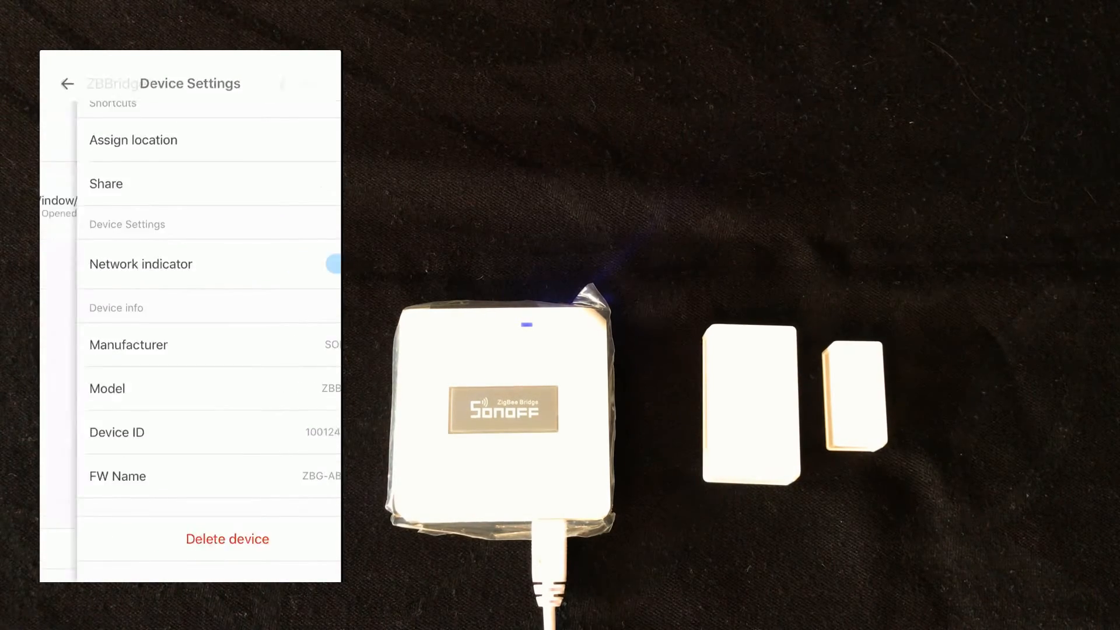
click(68, 84)
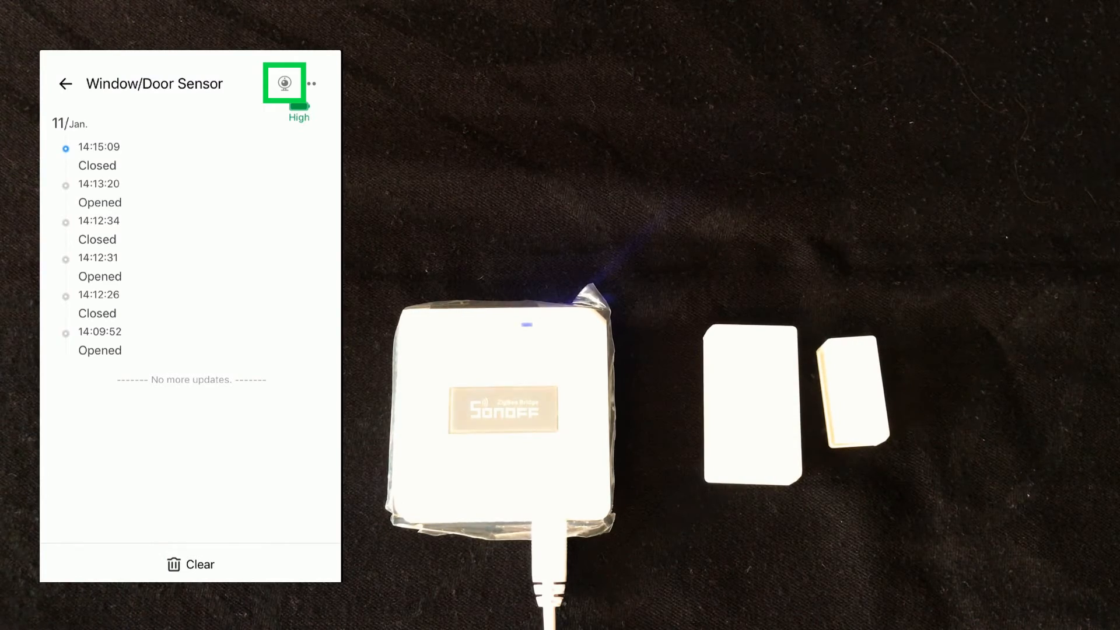
Step: Show the synced camera's live view on the sensor page, then reach the sensor's Device Settings
click(283, 83)
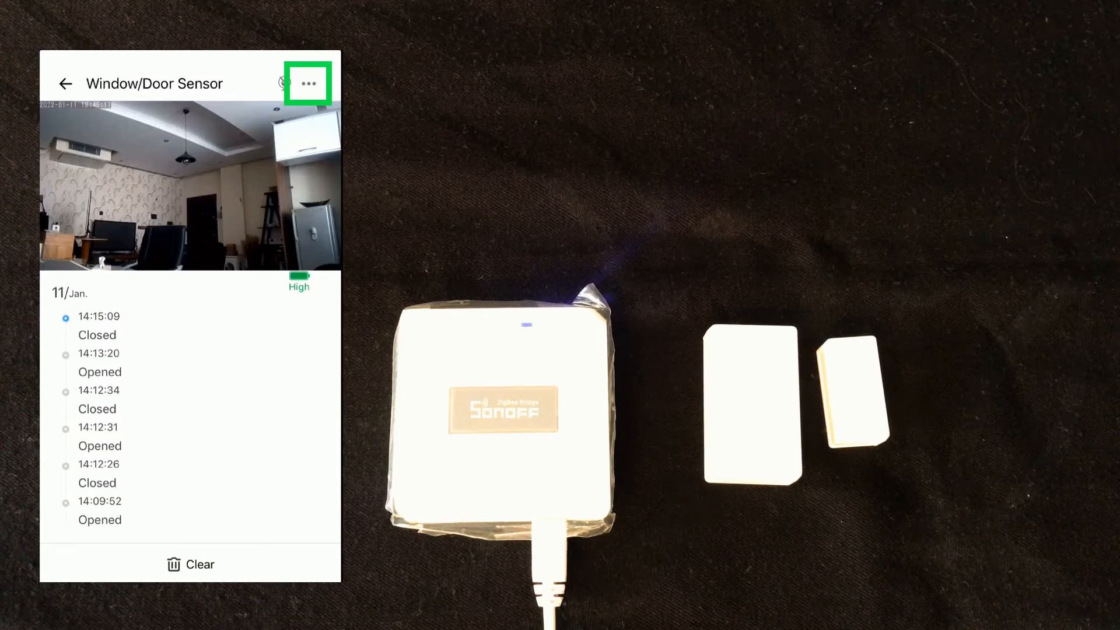
click(308, 82)
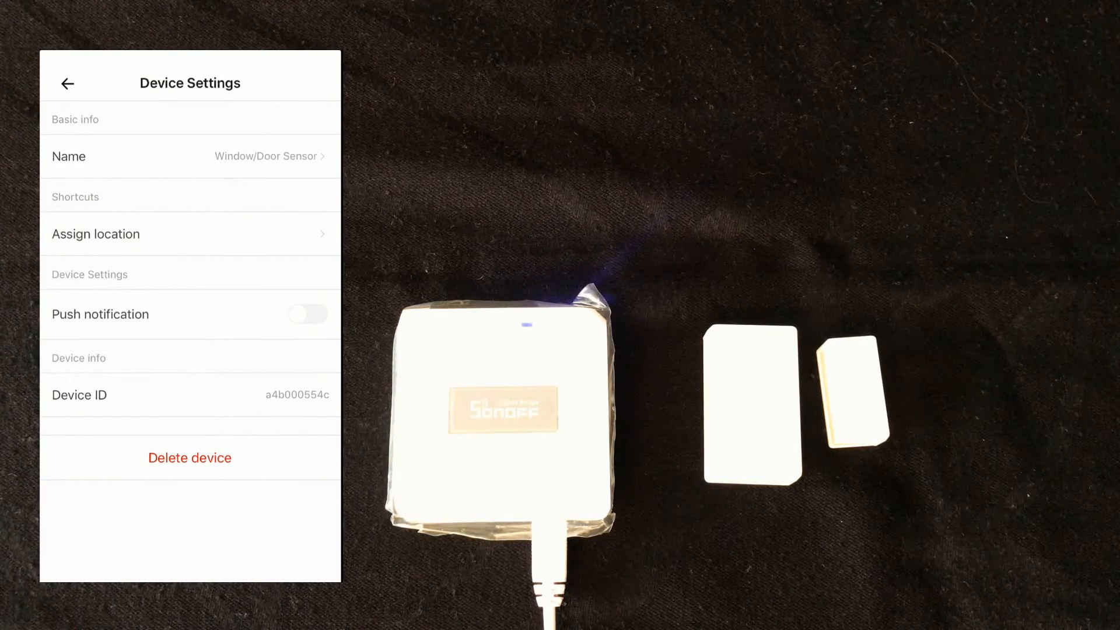
Step: Enable push notifications for the Window/Door Sensor and return to the My Home list
click(307, 314)
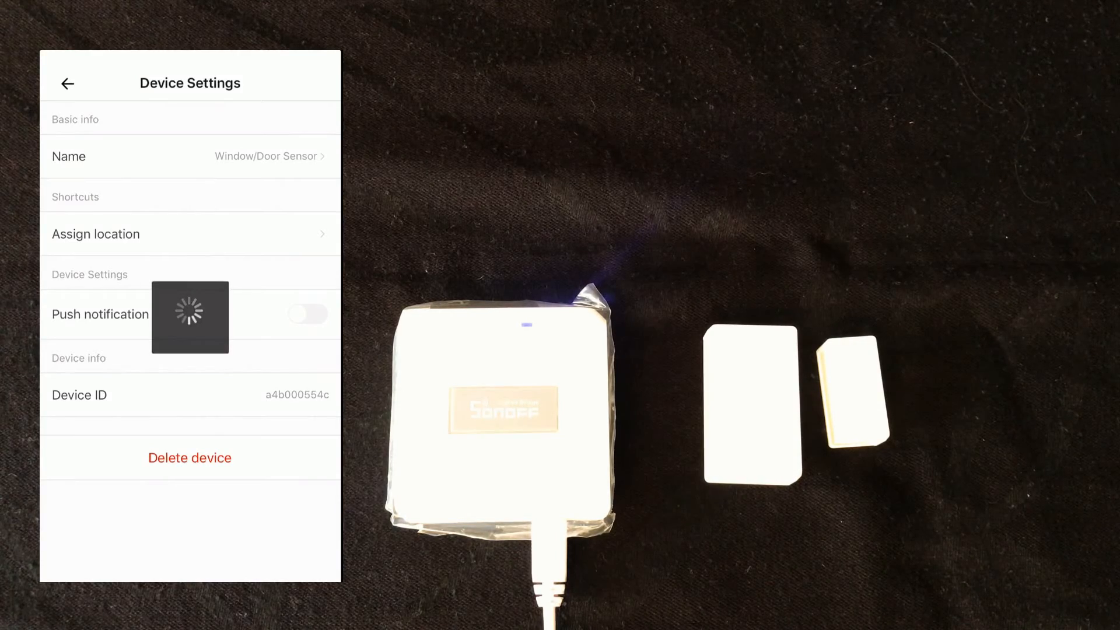
click(306, 314)
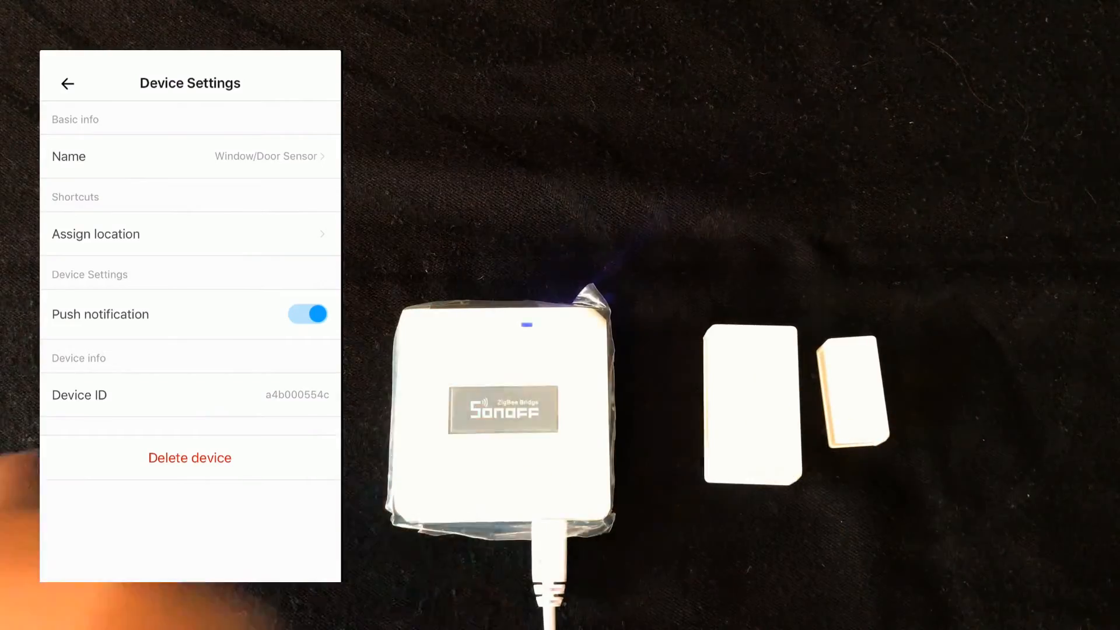
click(66, 84)
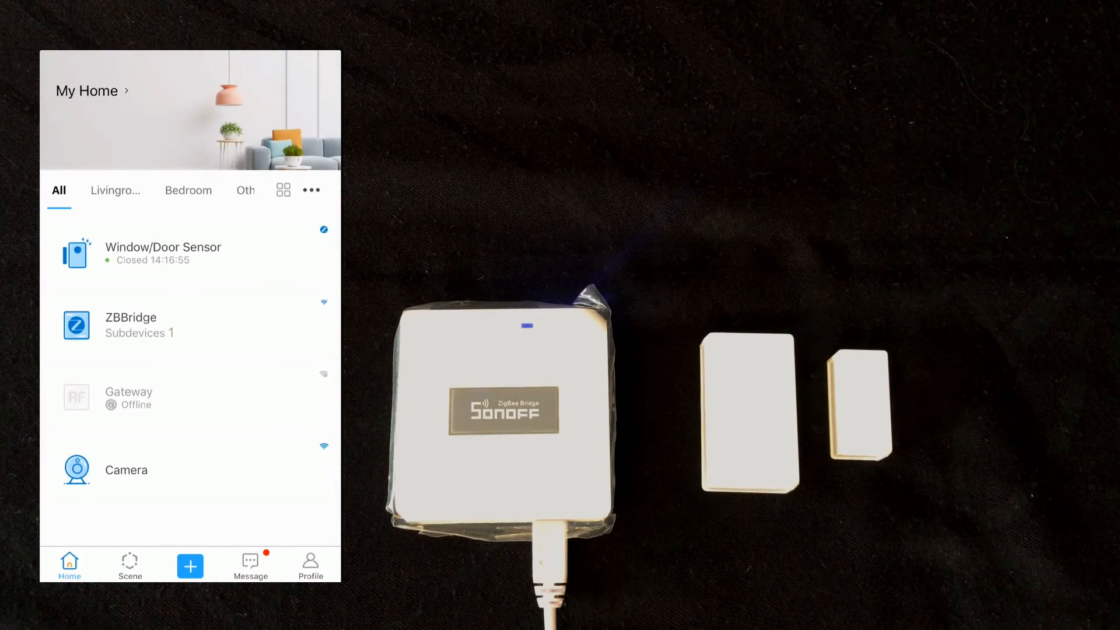
click(164, 253)
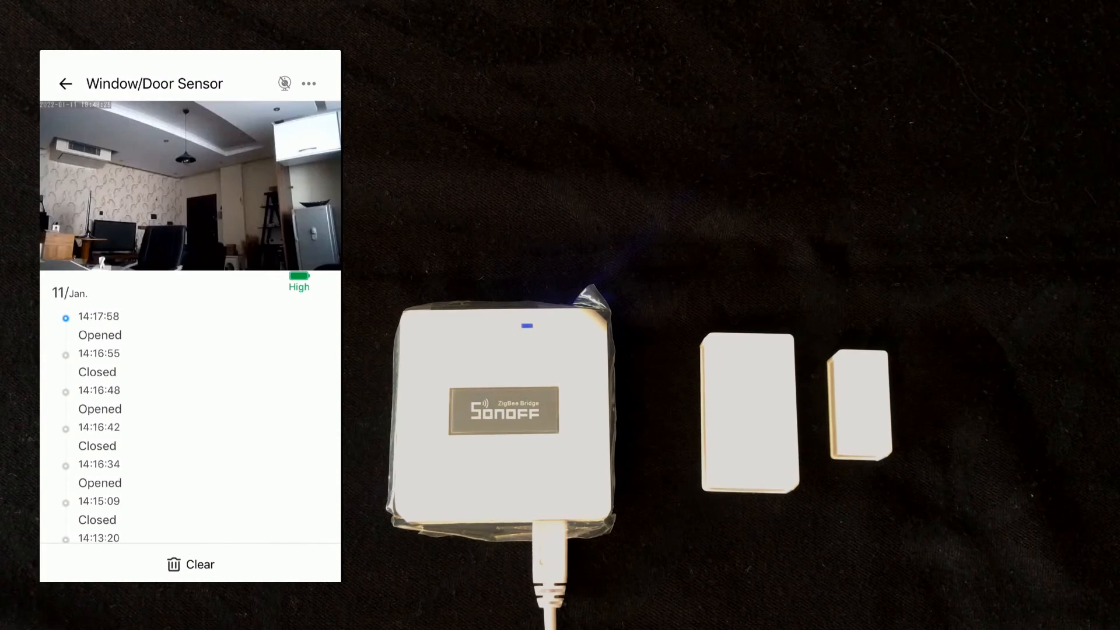
click(308, 83)
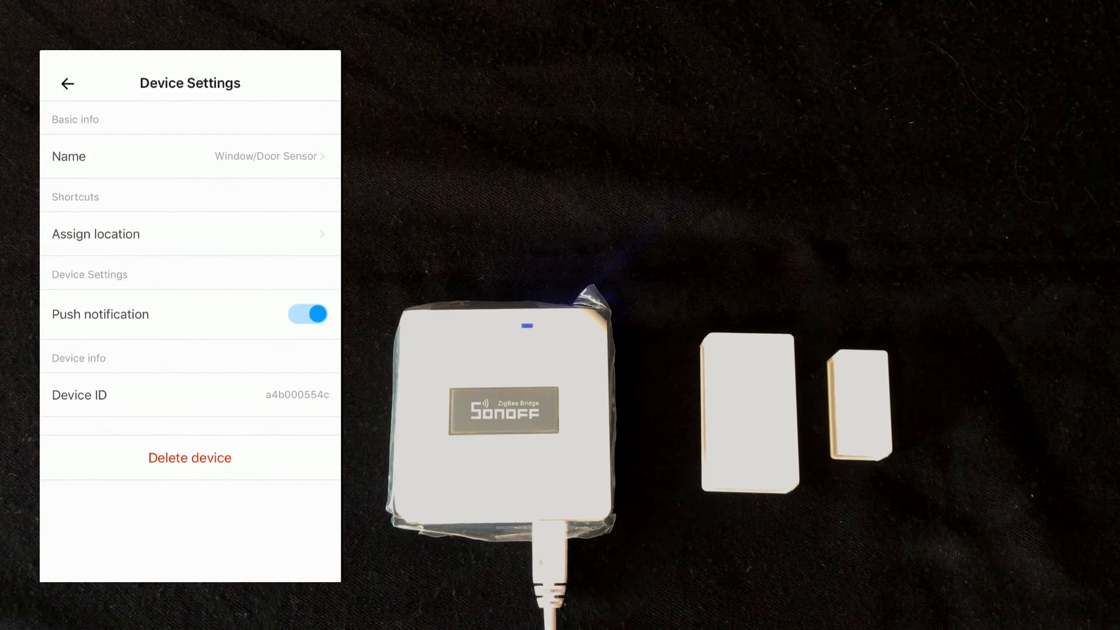
click(67, 83)
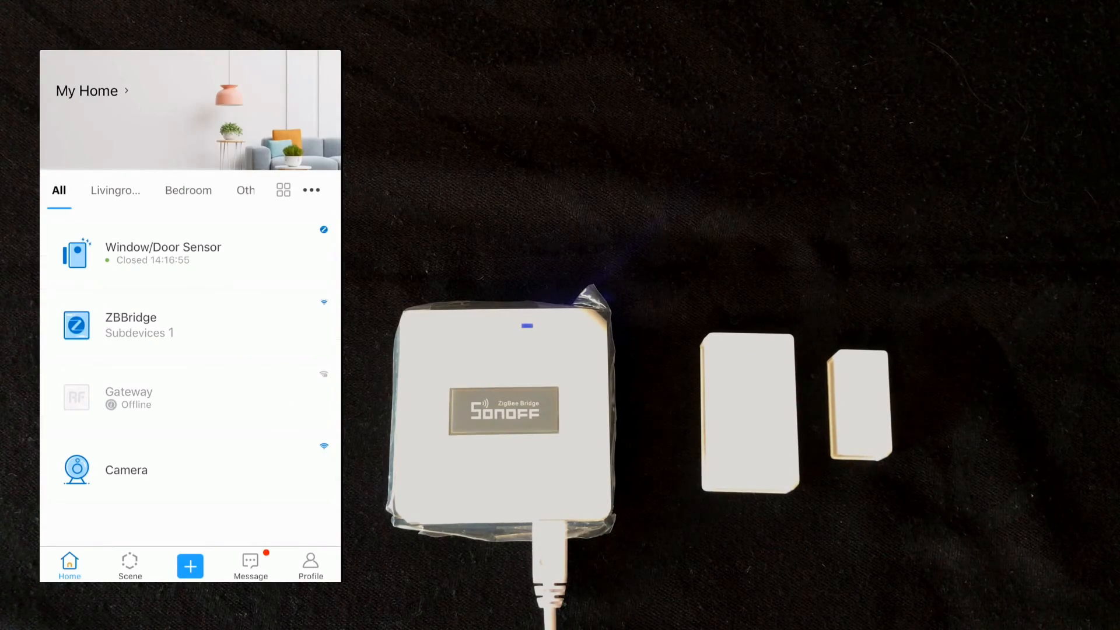